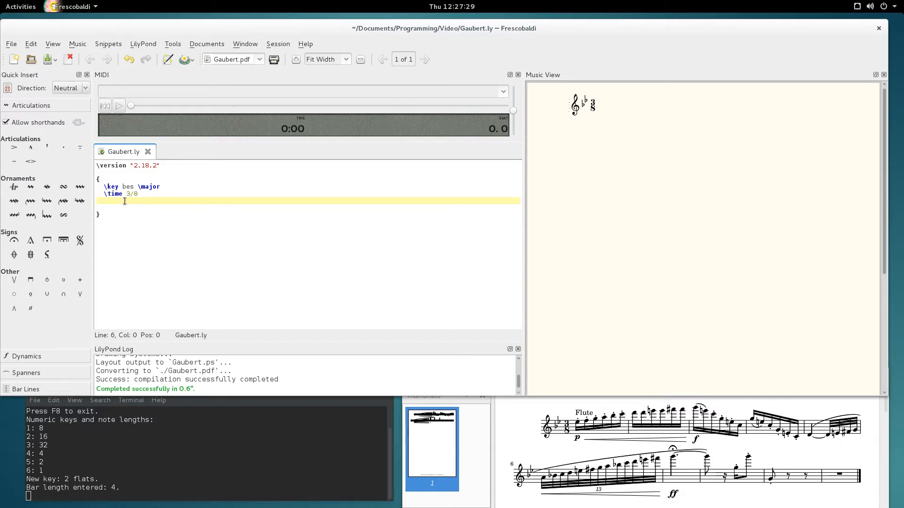
# Enter the first bars of sixteenths climbing es'' f'' g'' a'' bes'' to c'''.
pyautogui.write("es''16")
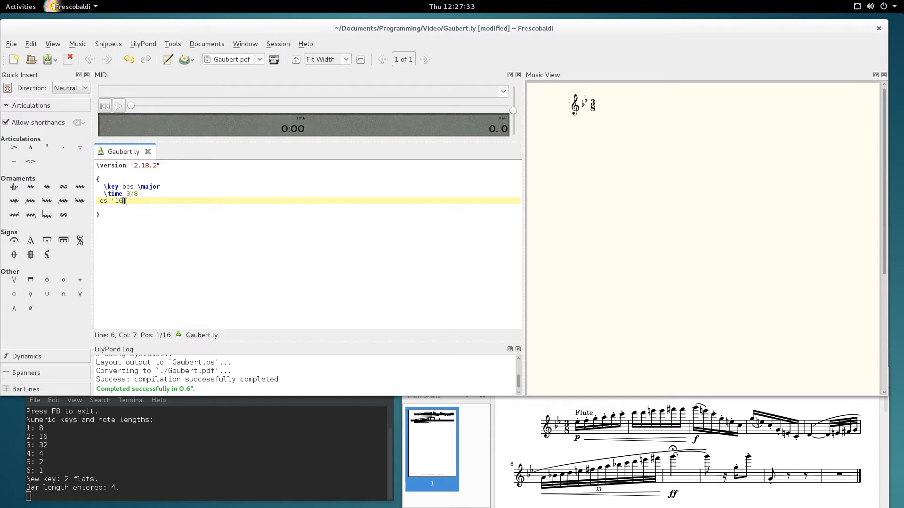
pyautogui.write("f'' g'' a''")
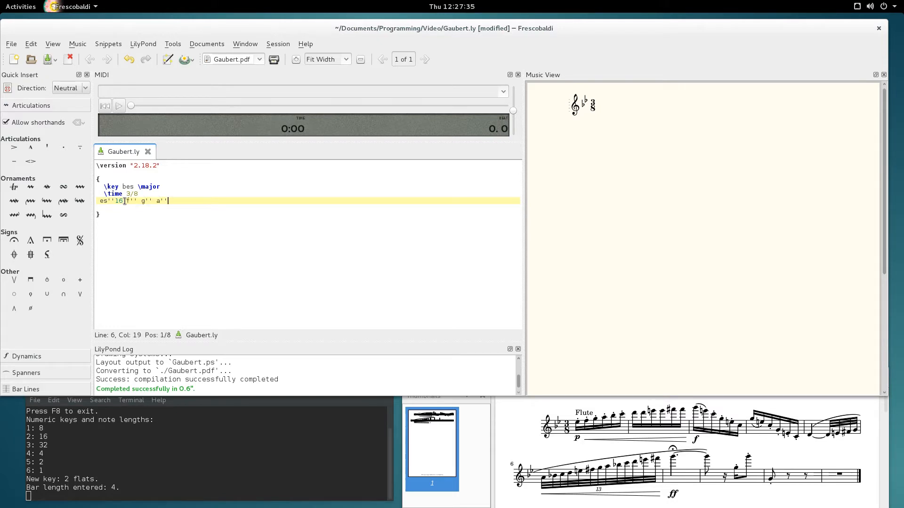
pyautogui.write("bes''")
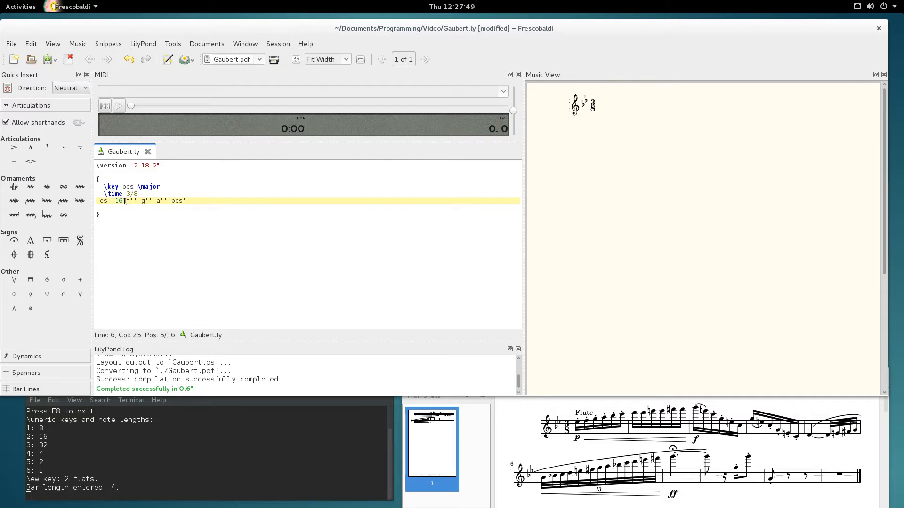
pyautogui.write("c''' |")
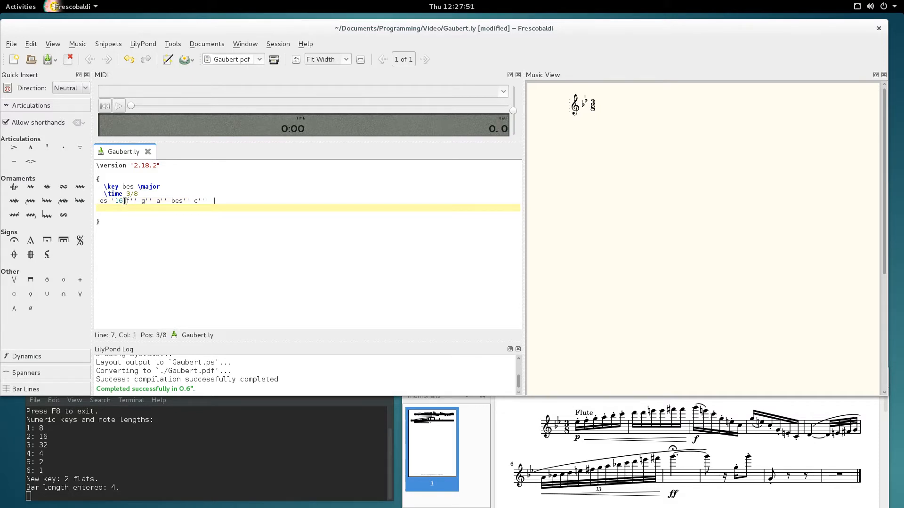
# Enter the following bars of sixteenths: d''' d''', g''' e''' c''', g'' e'' c''.
pyautogui.write("d'''16 d''' e''' e''' fis''' fis''' |")
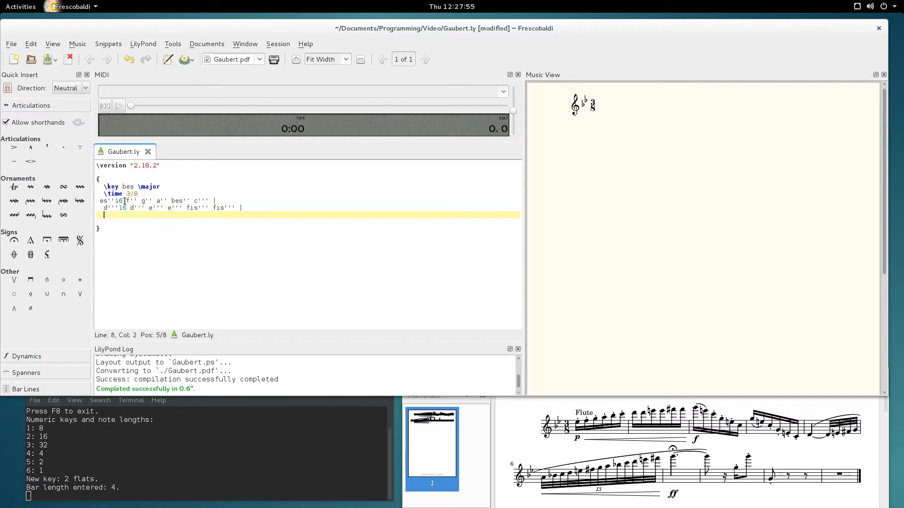
pyautogui.write("g'''16 e''' c''' g'' e'' c'' |")
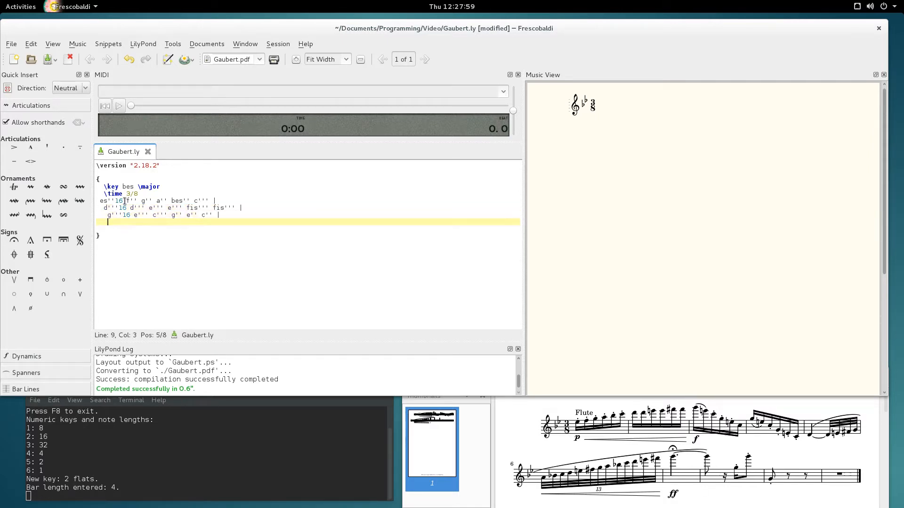
pyautogui.write("g''16 e'' c'' g' e' c' |")
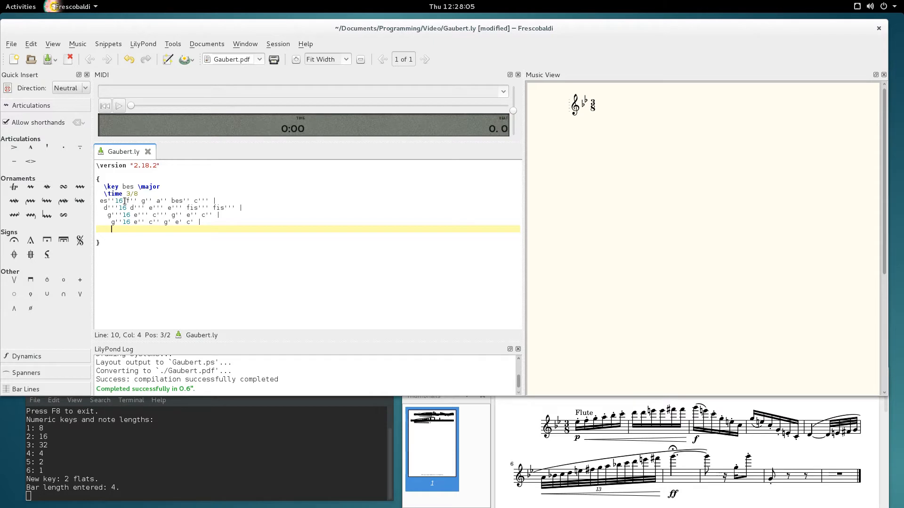
# Enter the fifth bar: tied quarter d'4~ then thirty-seconds d'32 e' fis' g'.
pyautogui.write("d'4")
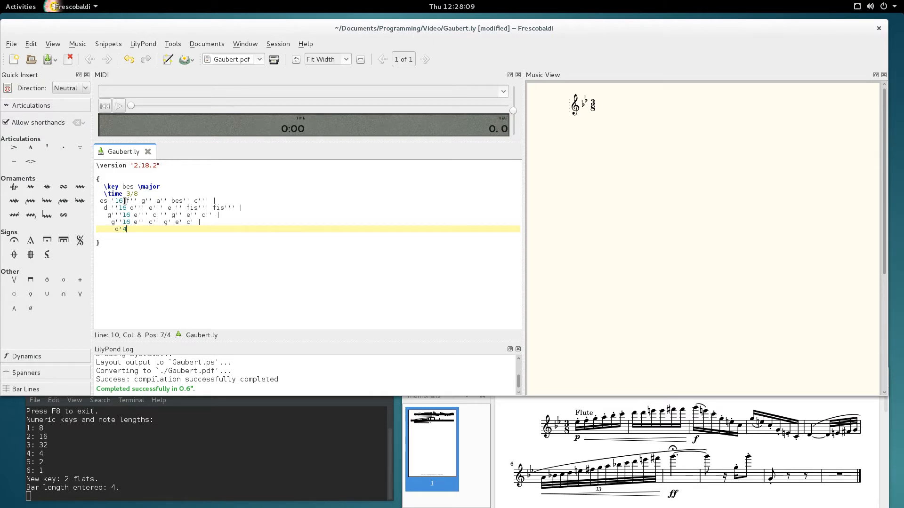
pyautogui.write('~')
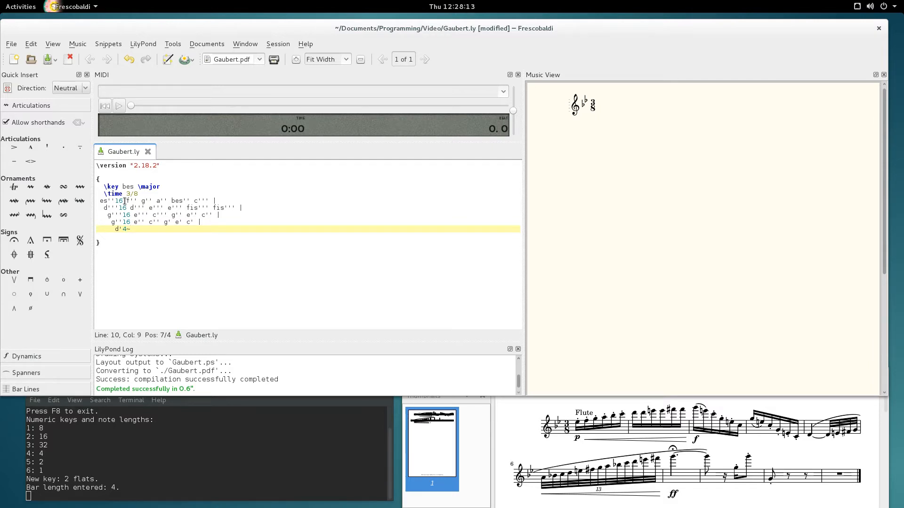
pyautogui.write("d'32 e' fis' g' |")
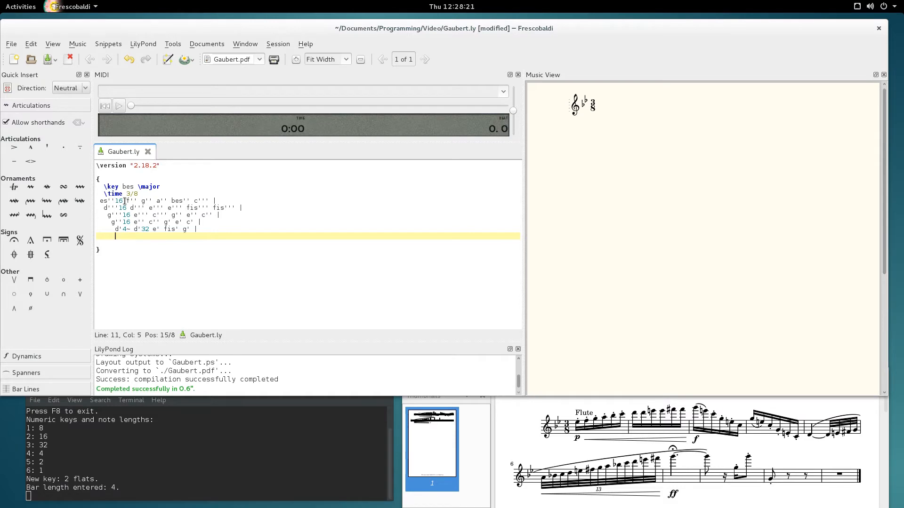
# Begin a \tuplet 13/12 { group for the thirty-second-note run.
pyautogui.write('\\tuplet')
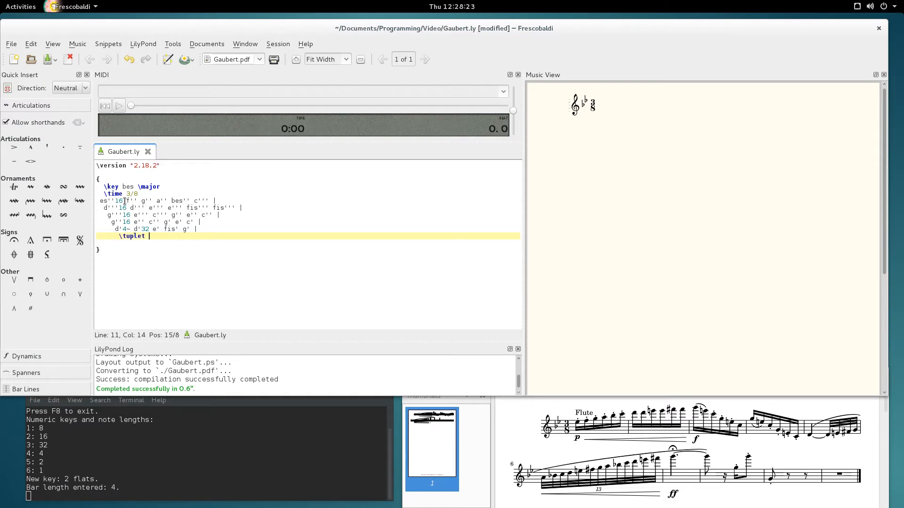
pyautogui.write('1')
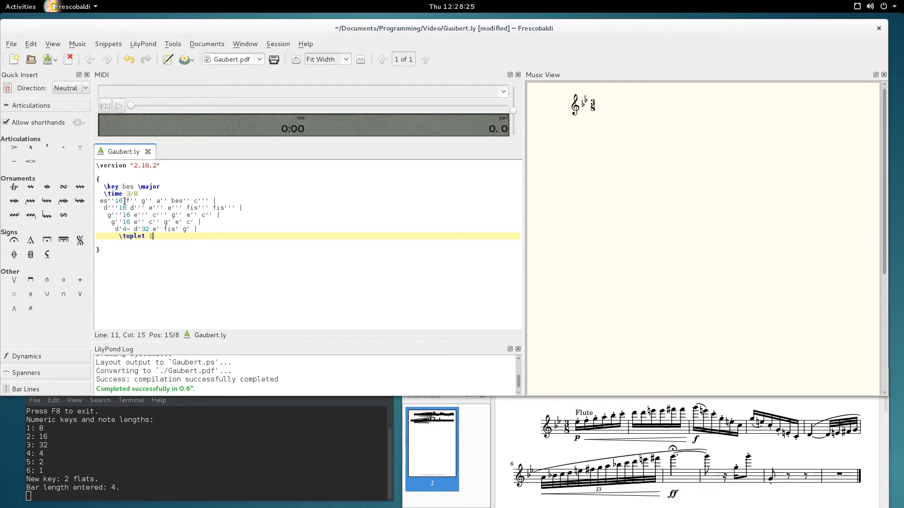
pyautogui.write('3/12')
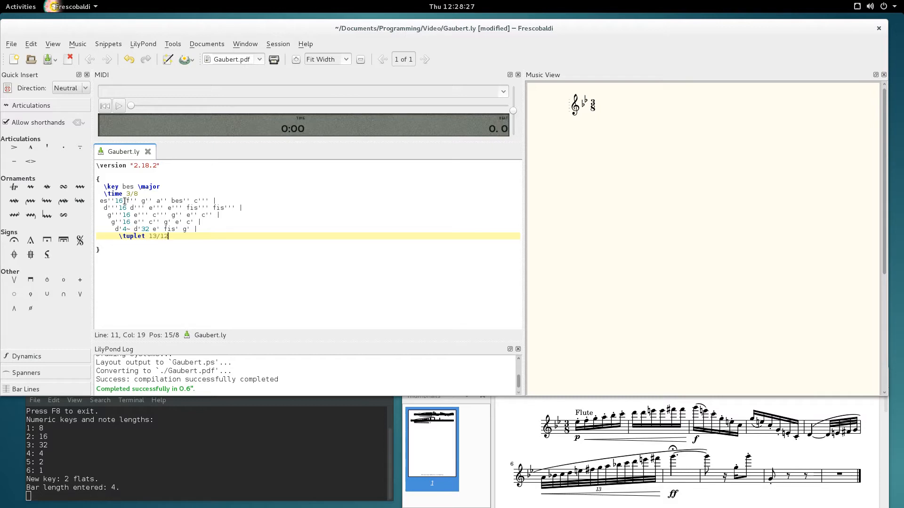
pyautogui.write('{')
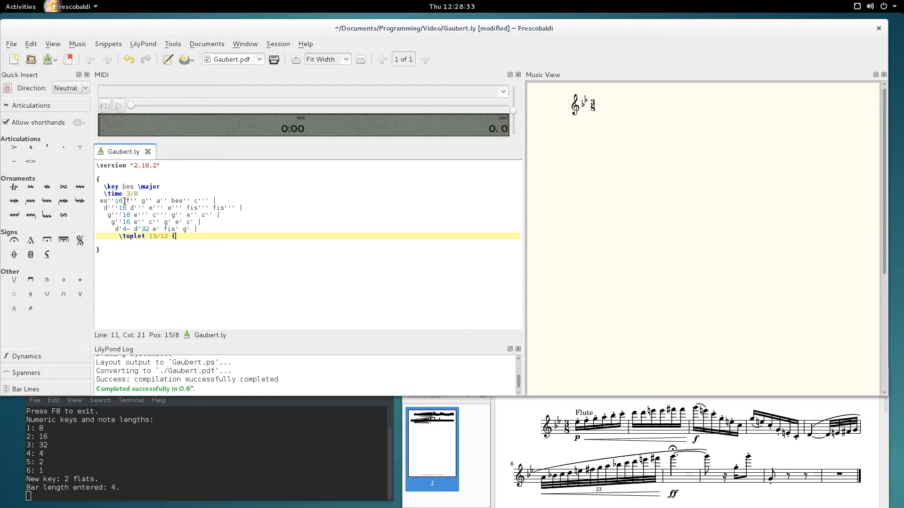
# Fill the tuplet with thirty-seconds from a'32 bes c'' d'' up through g'' a'' bes'' c''' d'''.
pyautogui.write("a'32 bes'")
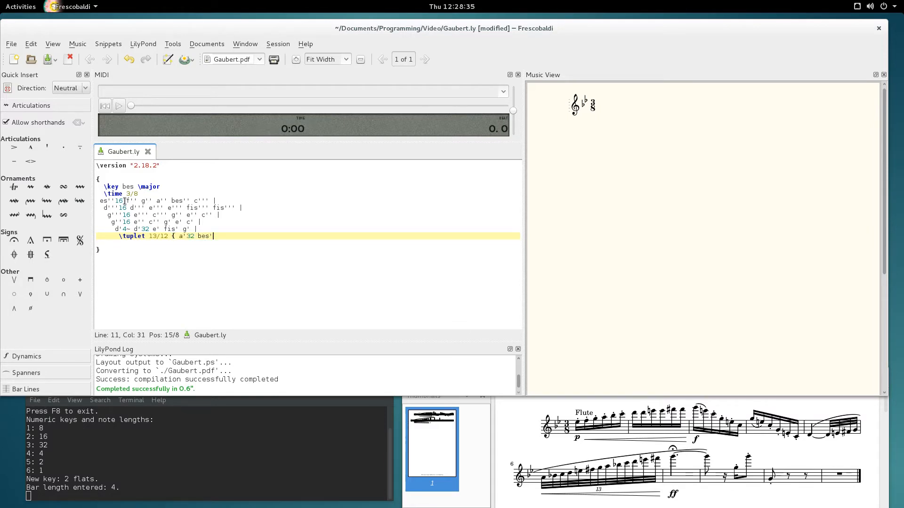
pyautogui.write("c'' d'' e'' fis'")
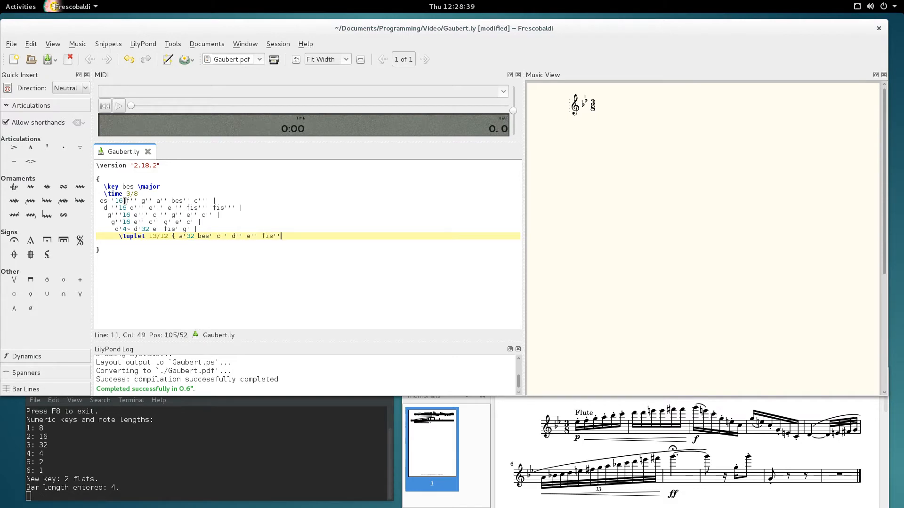
pyautogui.write("g'' a'' bes''")
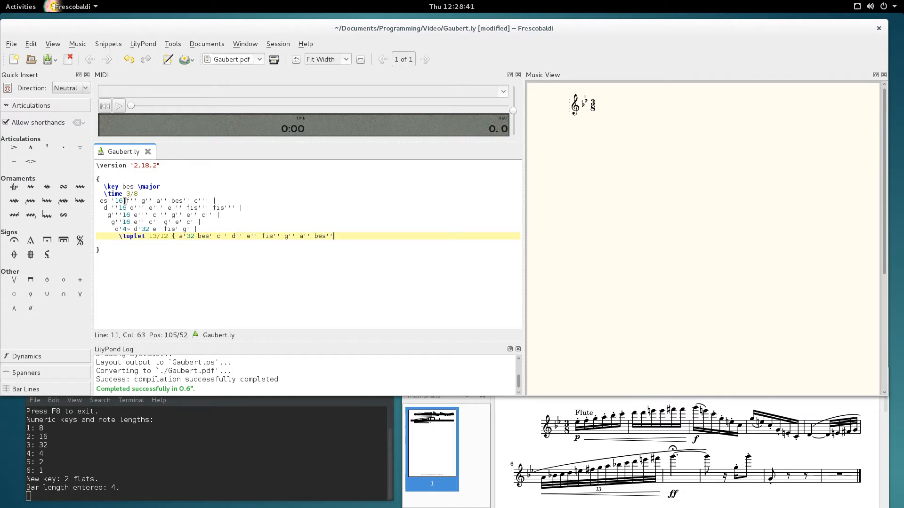
pyautogui.write("c''' d''' e''' fis''' } |")
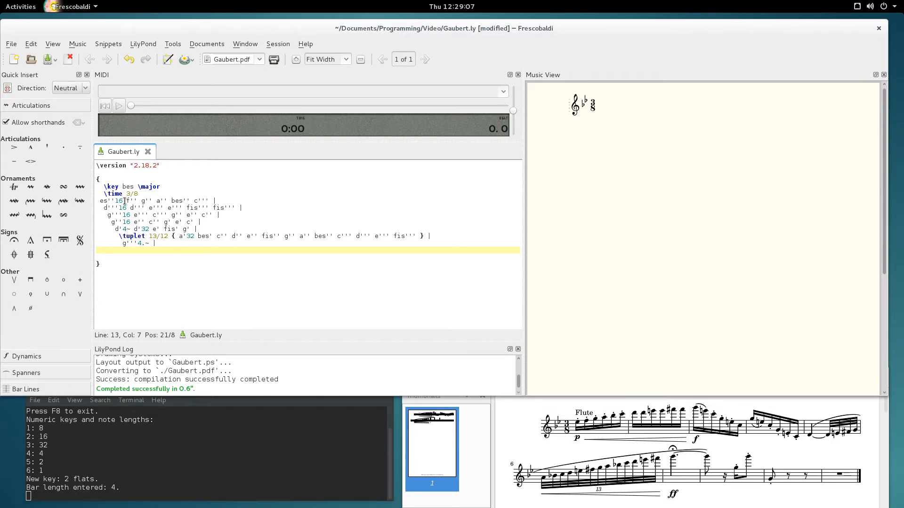
# Enter the closing bars g'''8 r16 g'' and the full-bar rest R4.*1, then save Gaubert.ly.
pyautogui.write("g'''8")
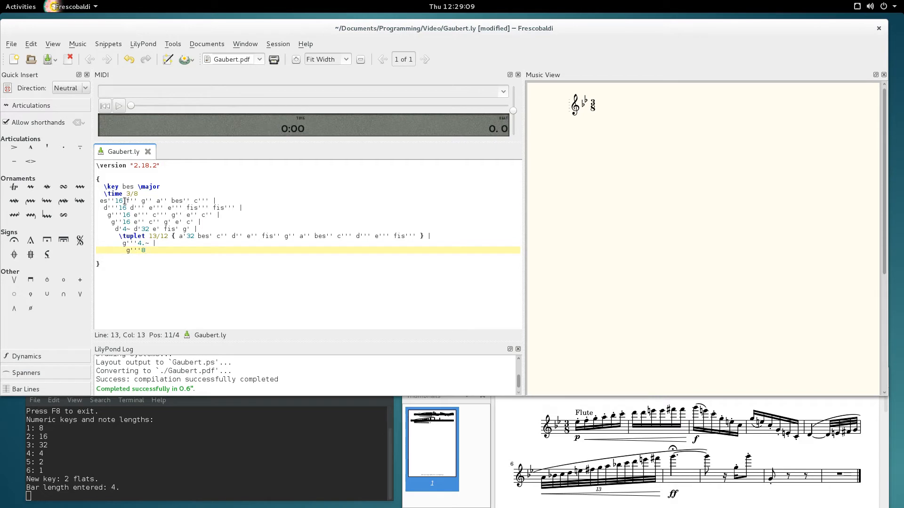
pyautogui.write("r16 g'' g'''8 |")
pyautogui.write("g'8 r r |")
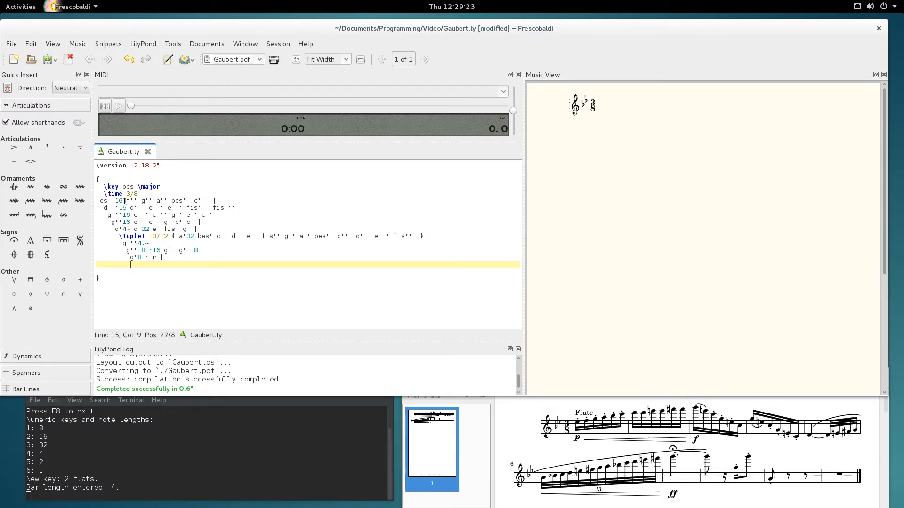
pyautogui.write('R4.*')
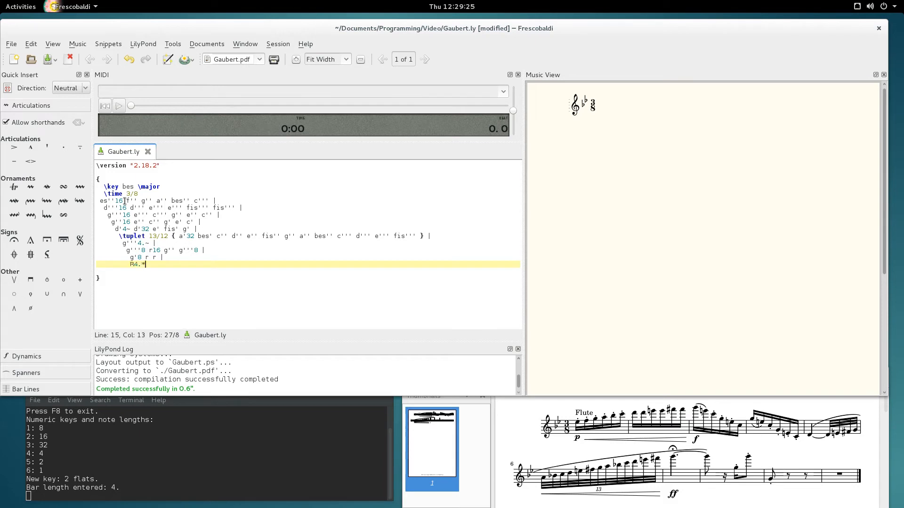
pyautogui.write('1')
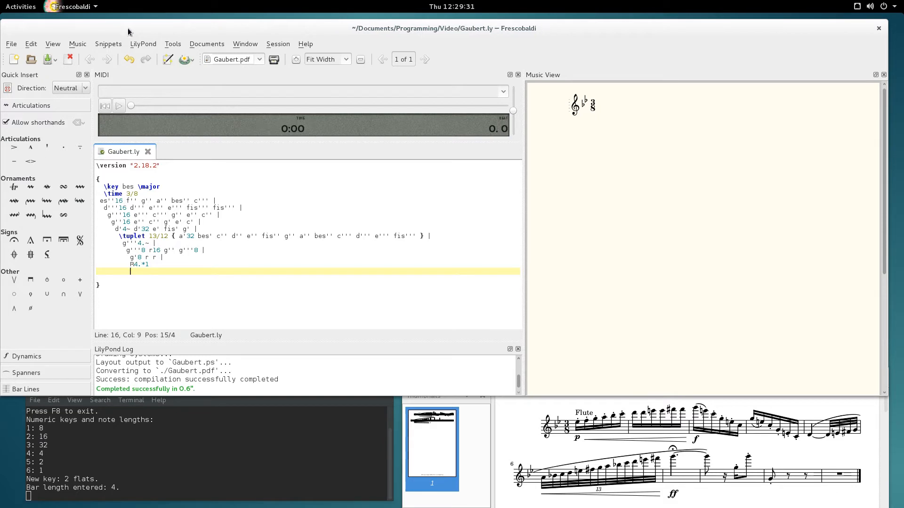
# Engrave Gaubert.ly with LilyPond into a PDF score.
pyautogui.click(185, 60)
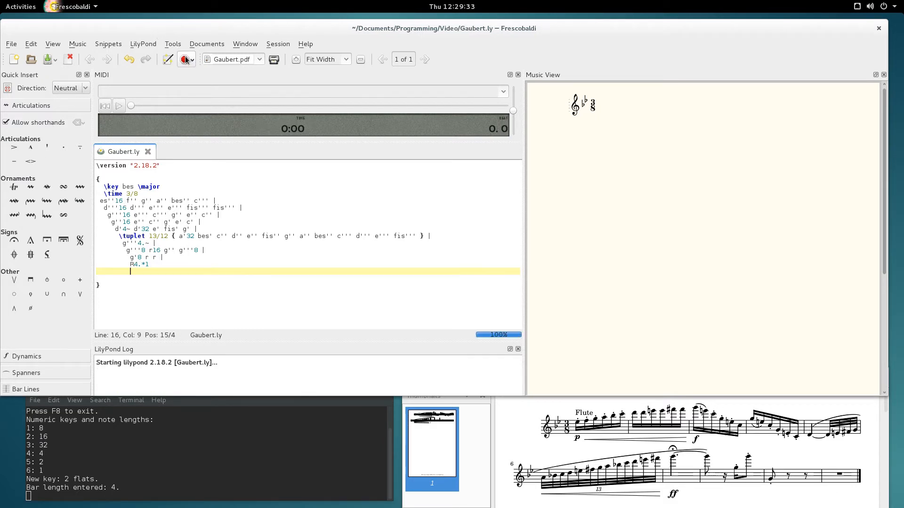
pyautogui.click(186, 58)
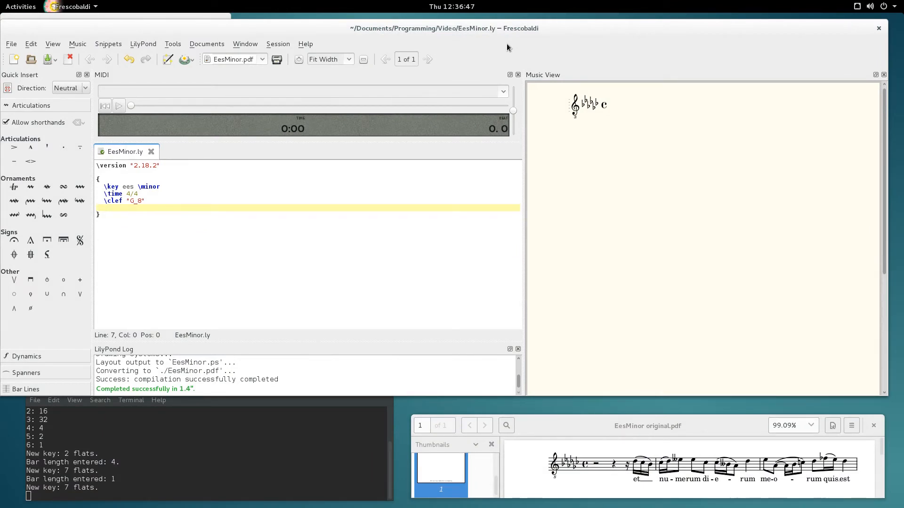
pyautogui.moveTo(617, 244)
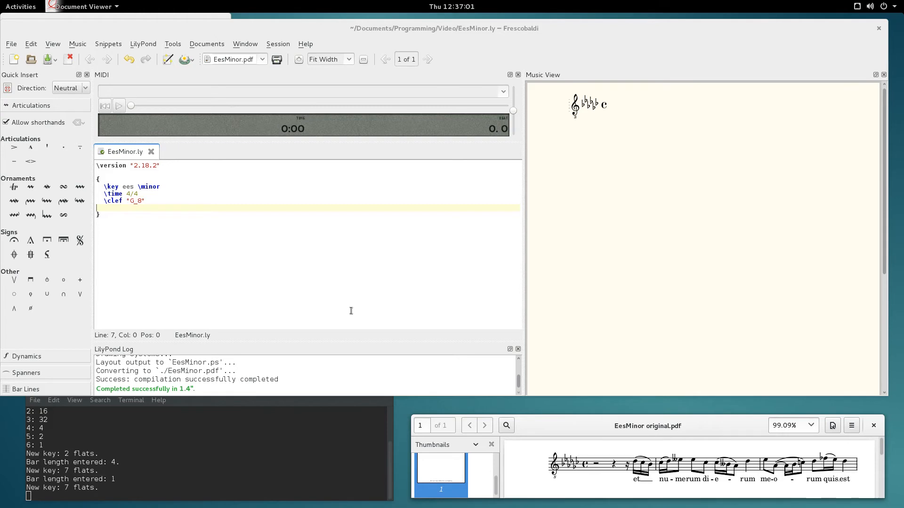
pyautogui.moveTo(251, 443)
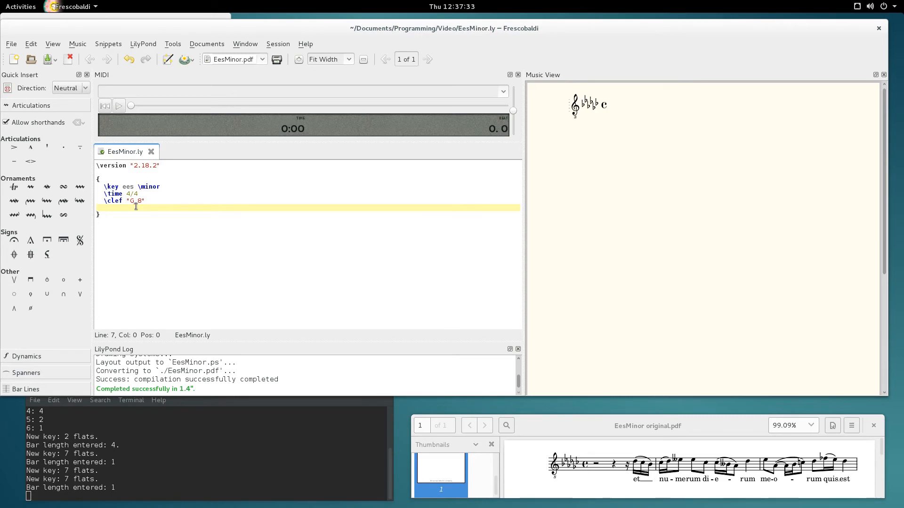
# Enter the opening rests r2 r4 r16 and first runs des' ces'16 des' eses'8 eses' ces'.
pyautogui.write('r2')
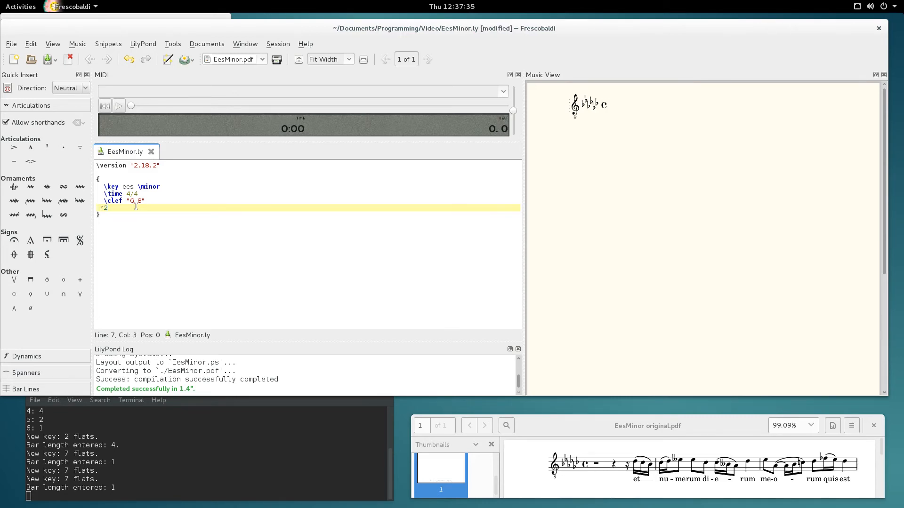
pyautogui.write('r4')
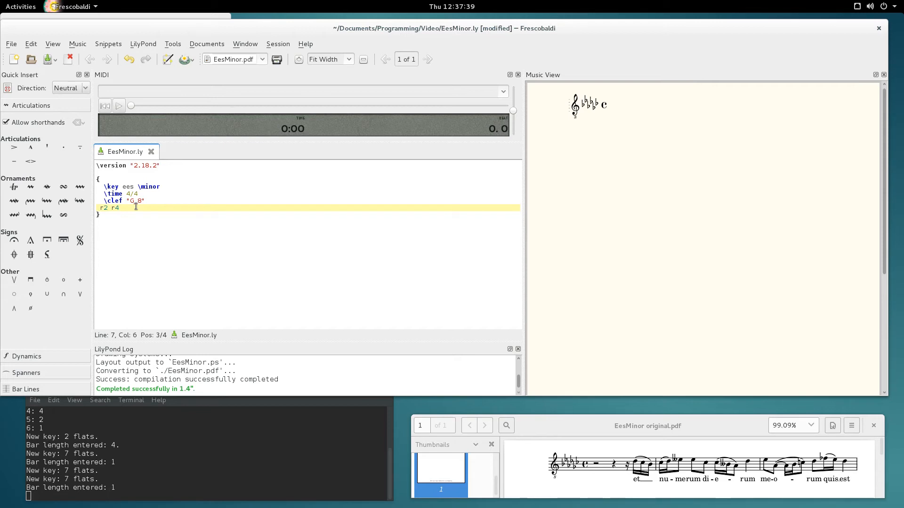
pyautogui.write("r16 des' ces' bes |")
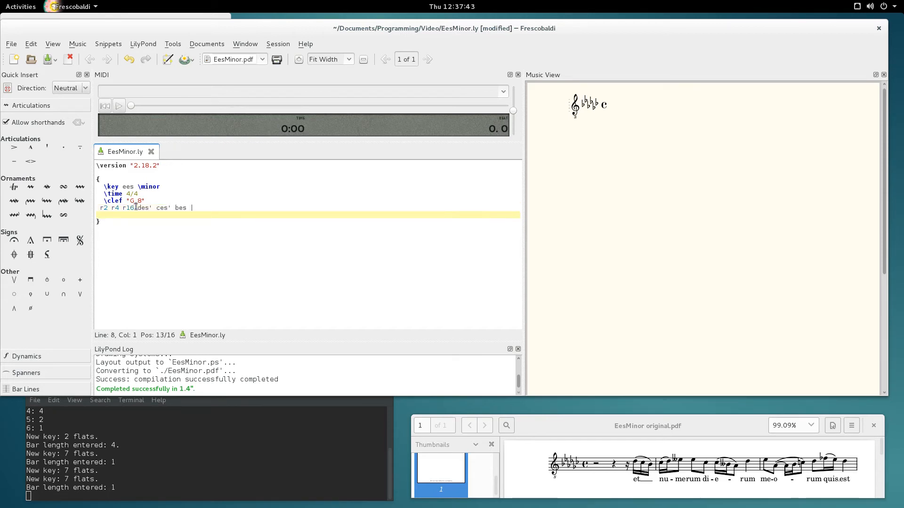
pyautogui.write("ces'16")
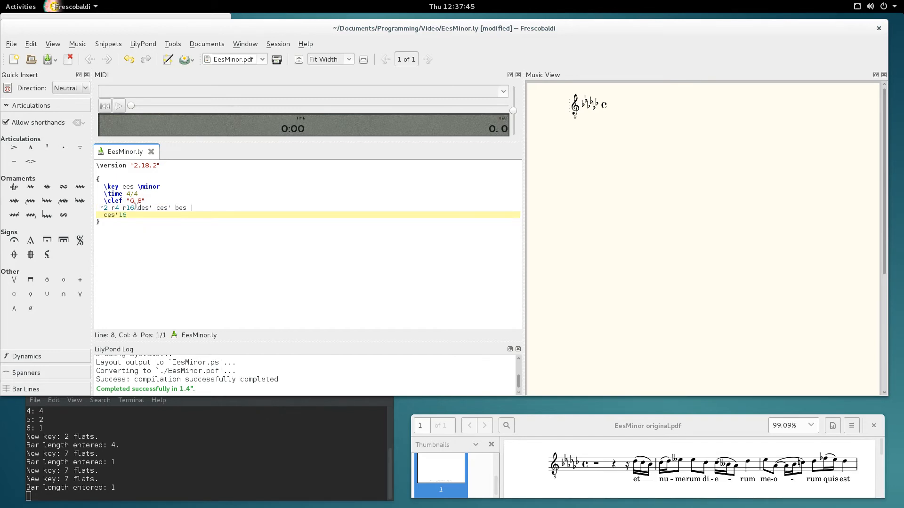
pyautogui.write("des' eses'8")
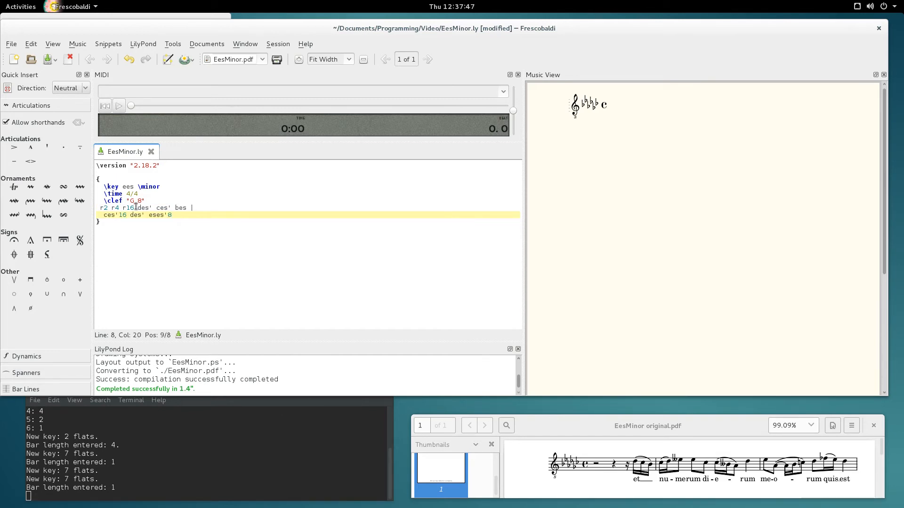
pyautogui.write("eses' ces'")
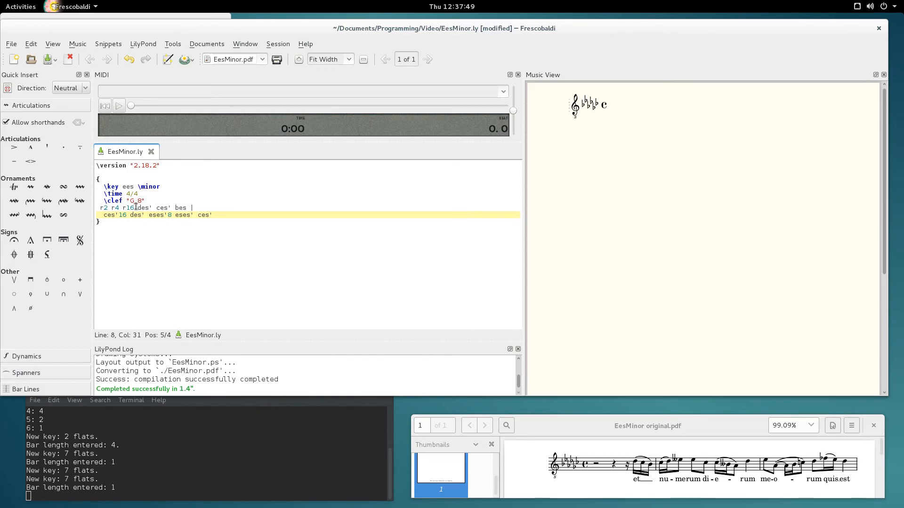
# Enter bars two and three: ces'16 beses as8 es'8 as~ c'8 des' fes'16, and save EesMinor.ly.
pyautogui.write("ces'16 beses as8 des'4 |")
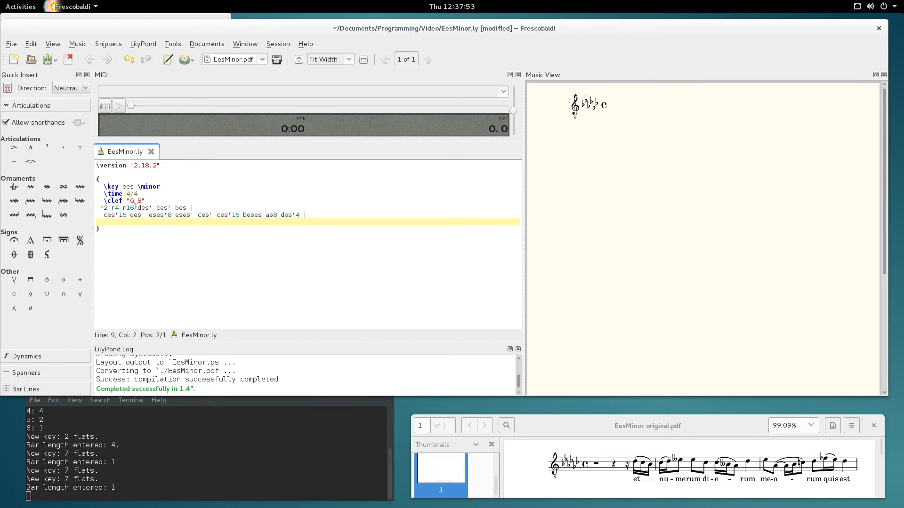
pyautogui.write("es'8")
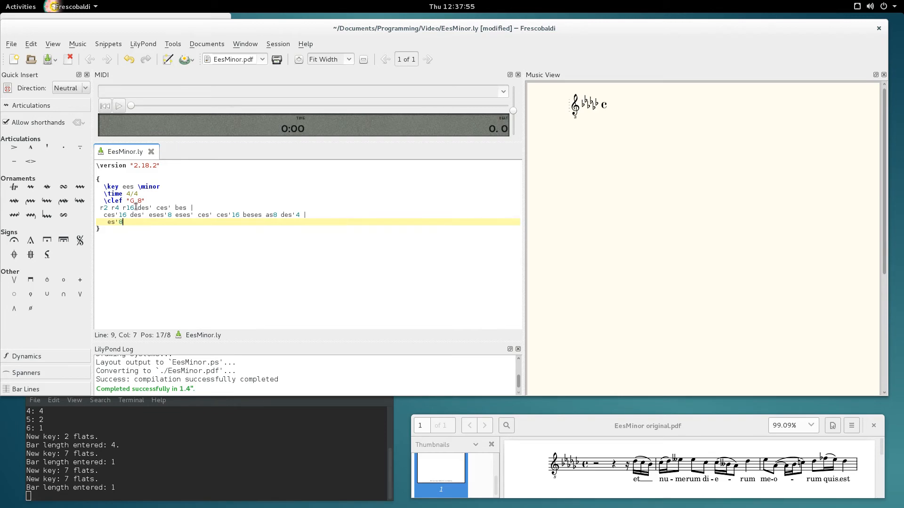
pyautogui.write('as')
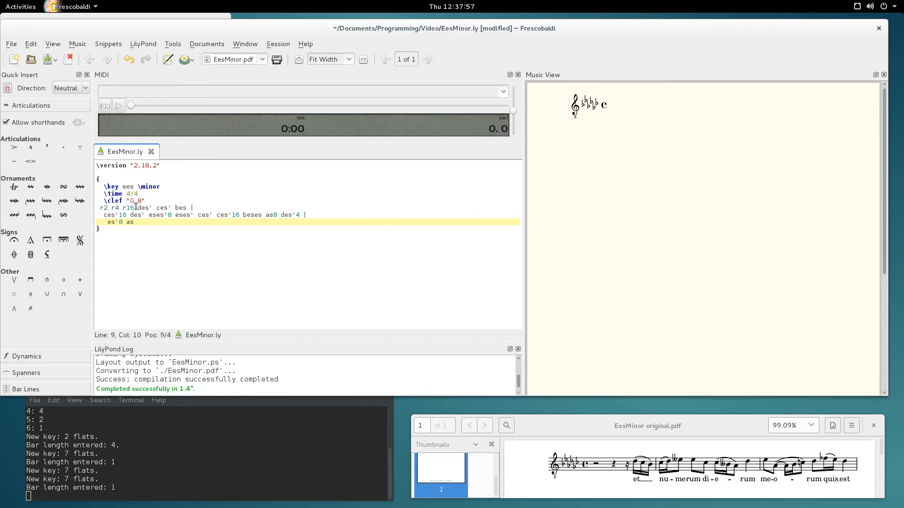
pyautogui.write('~ as16 bes')
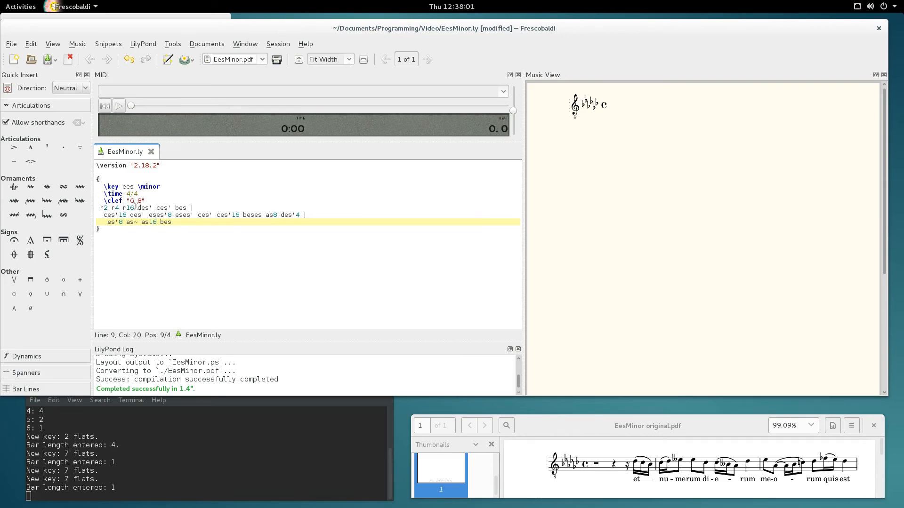
pyautogui.write("c'8")
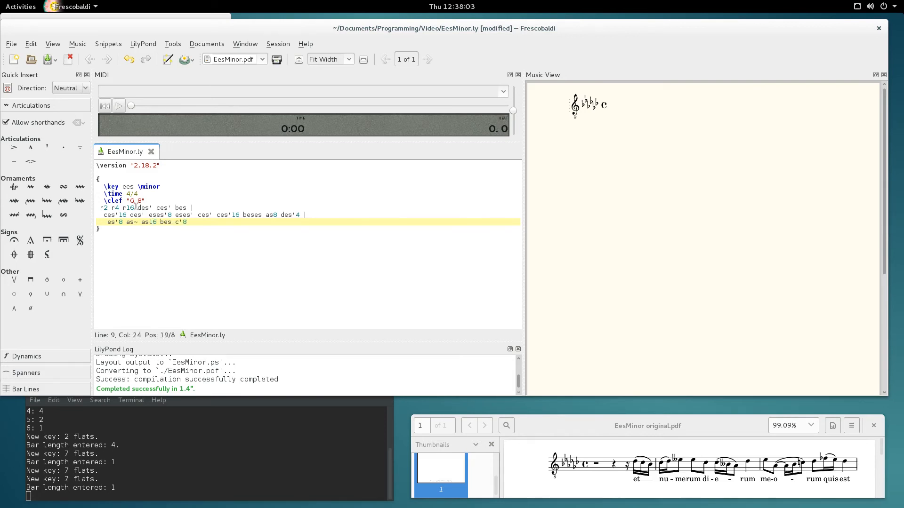
pyautogui.write("des'")
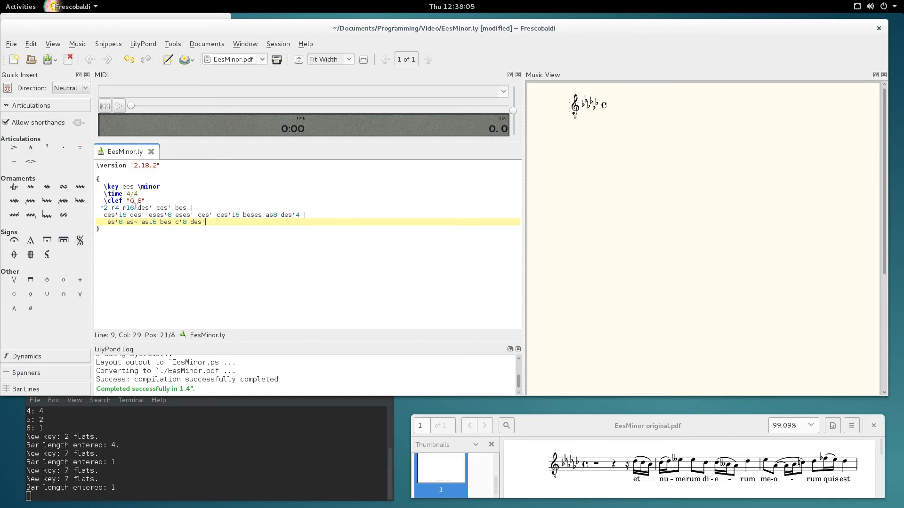
pyautogui.write("fes'16 es' des'4 |")
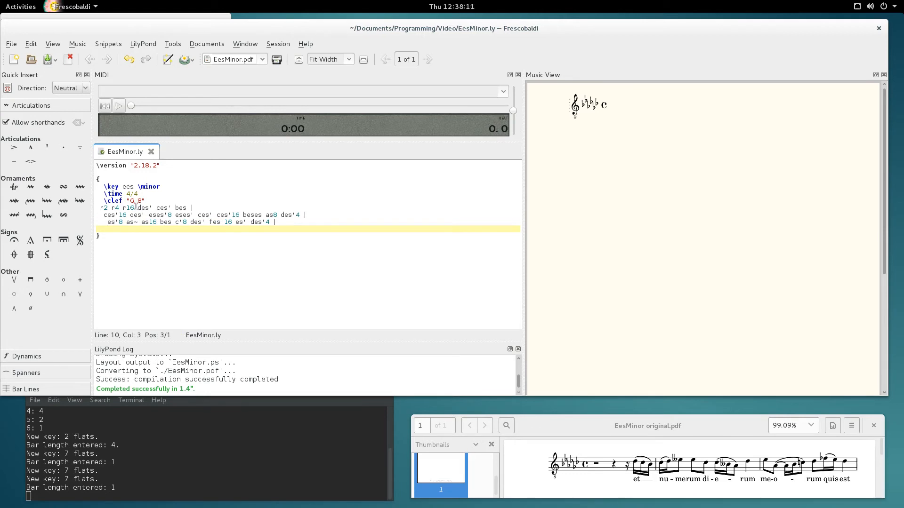
# Engrave EesMinor.ly with LilyPond.
pyautogui.click(184, 59)
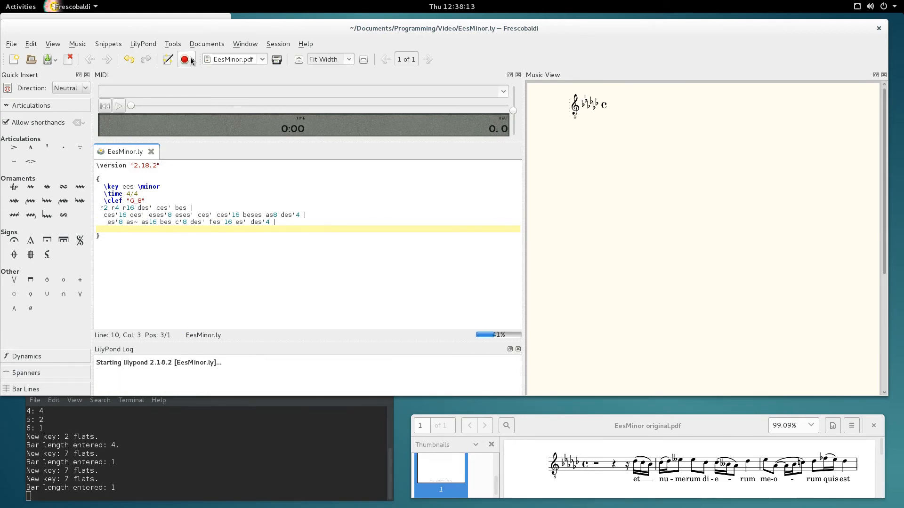
pyautogui.click(184, 58)
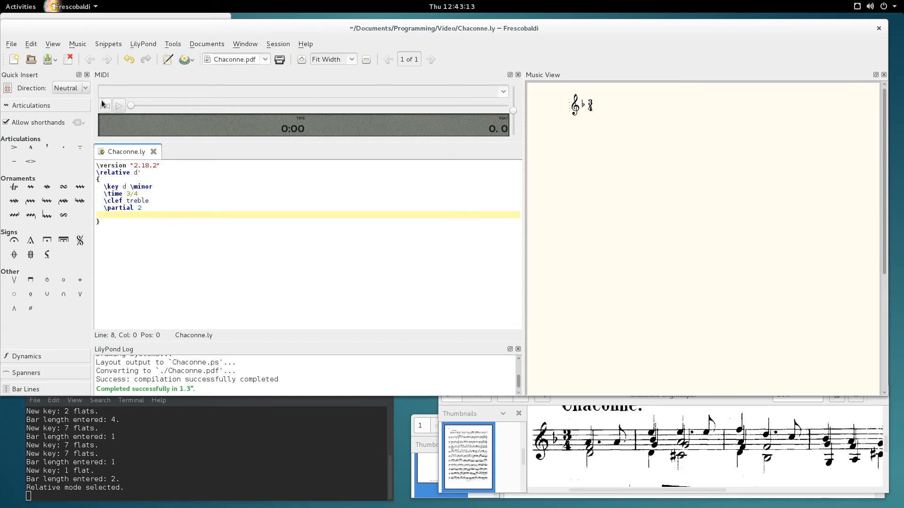
pyautogui.moveTo(105, 104)
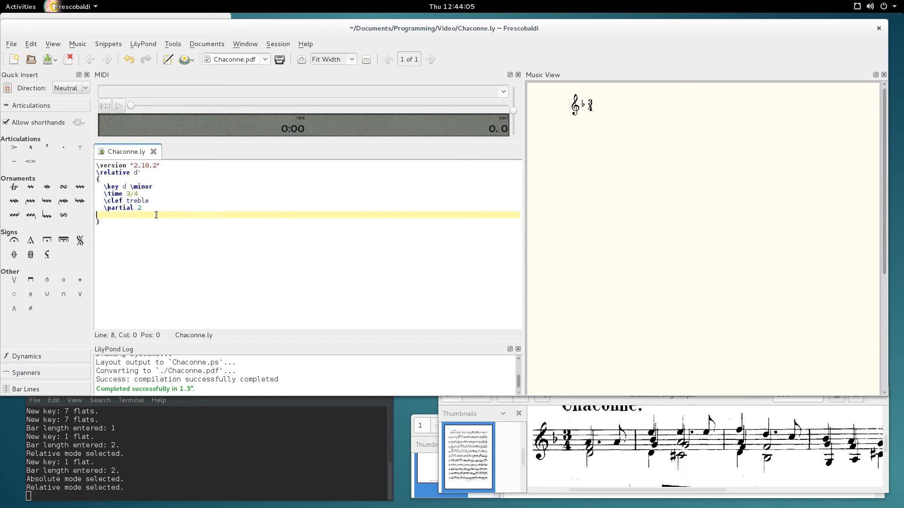
# Enter the pickup <d f a>4. a'8 and the next bar's chords <d, g bes e>4 <cis g' a e'>.
pyautogui.write('<d f a>4')
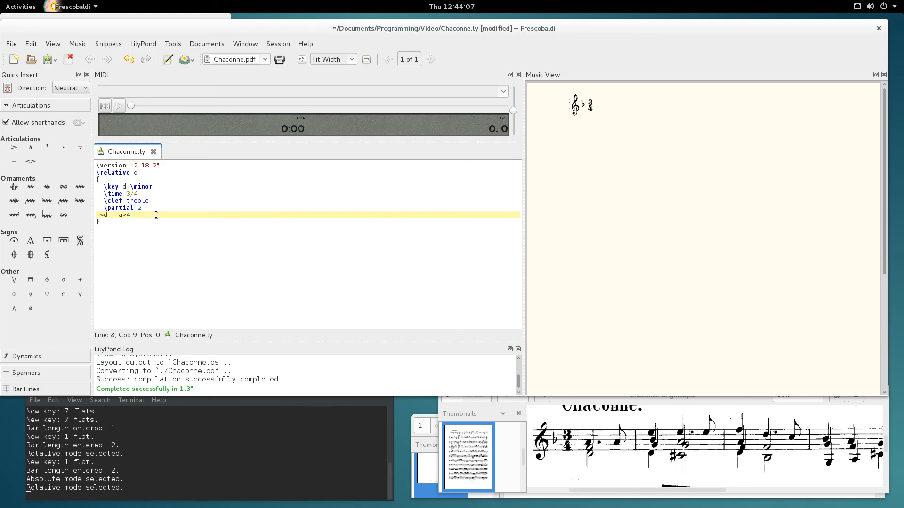
pyautogui.write('.')
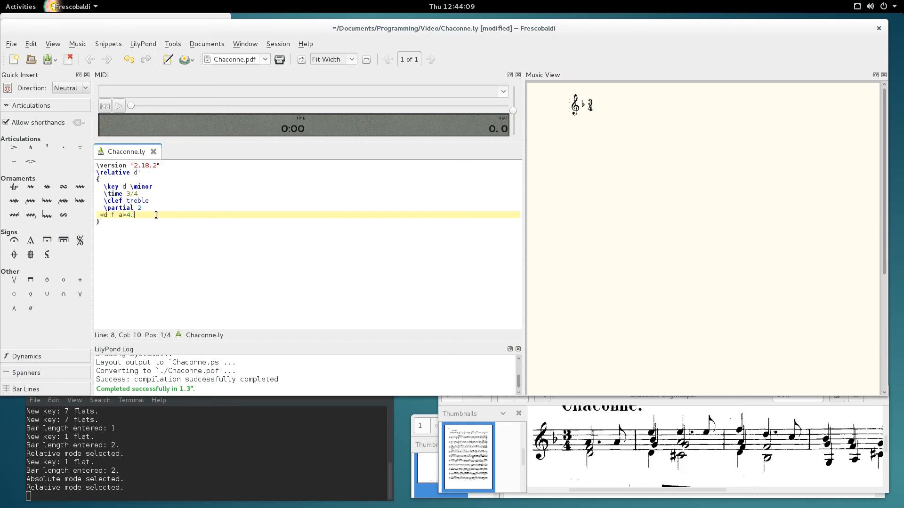
pyautogui.write("a'8")
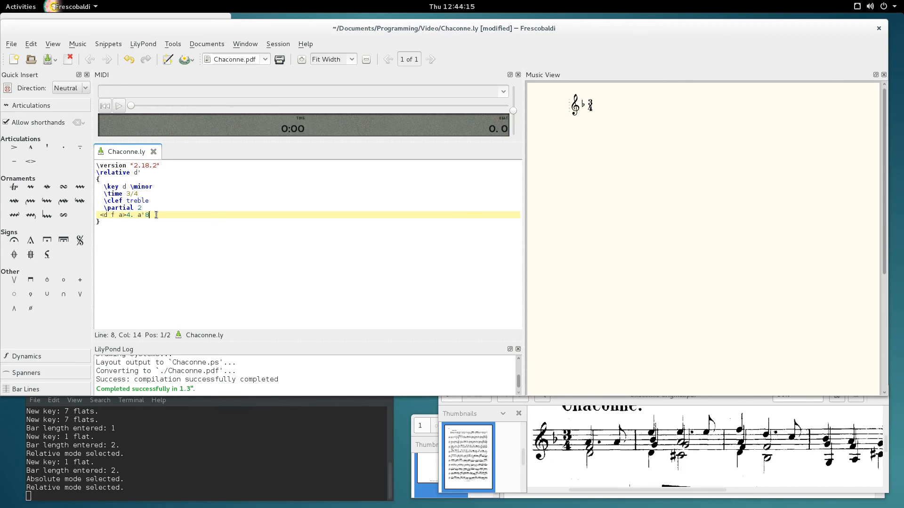
pyautogui.press('Return')
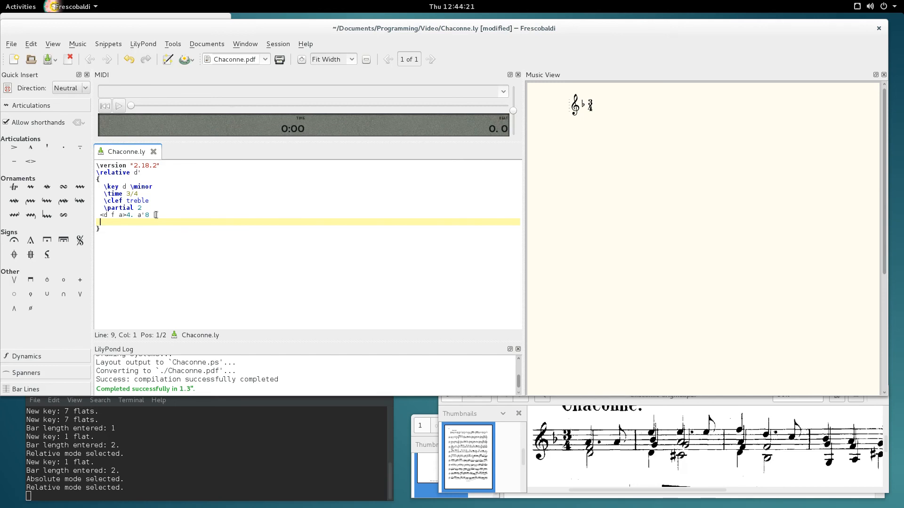
pyautogui.write('<d, g bes e>4')
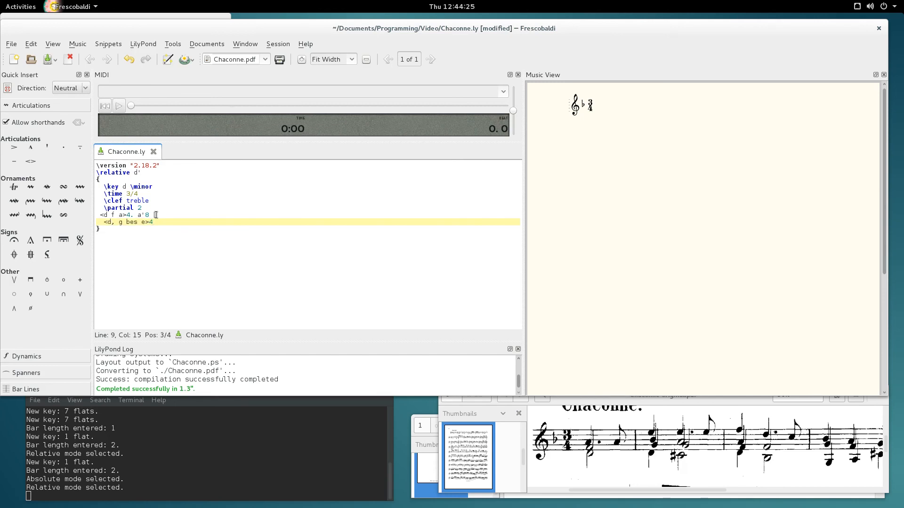
pyautogui.write("<cis g' a e'>4. e'8")
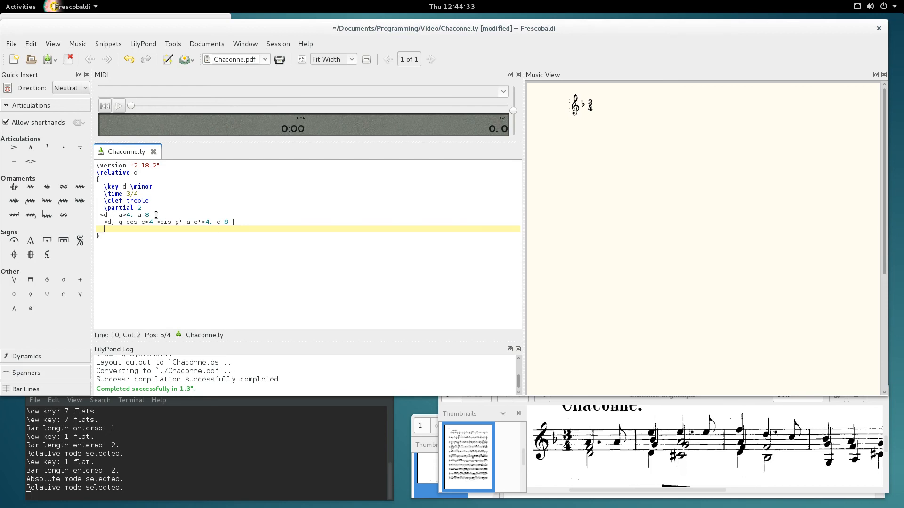
# Enter the following chords <d, f a f'>4 <bes f' d'> <g, g' bes>4 <a f' a>.
pyautogui.write("<d, f a f'>4")
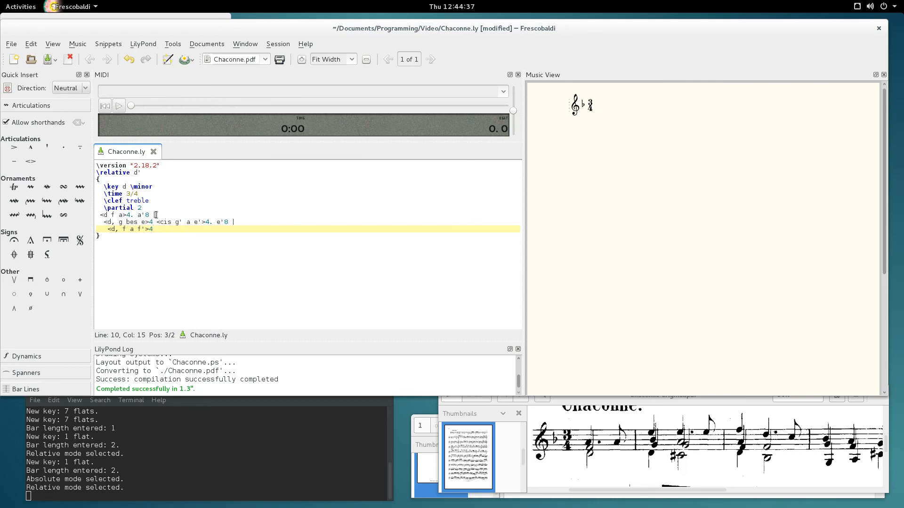
pyautogui.write("<bes f' d'>4. c'8 |")
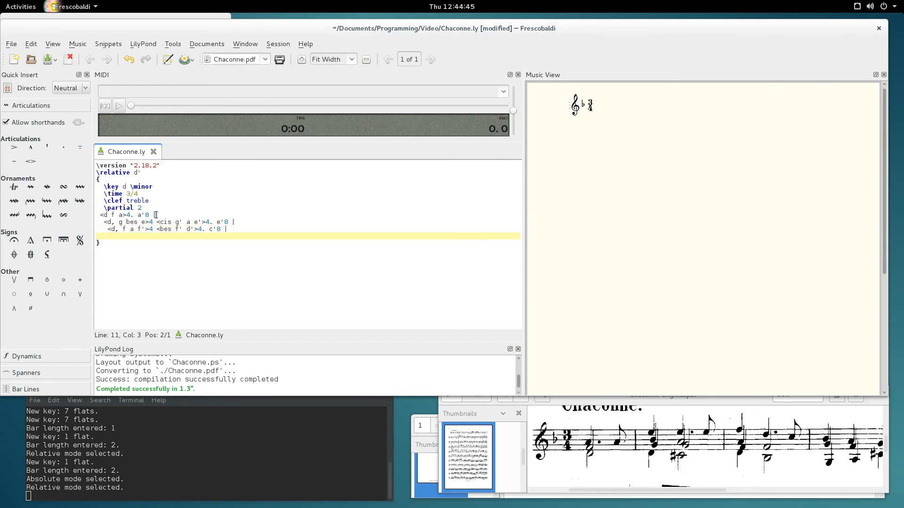
pyautogui.write("<g, g' bes>4")
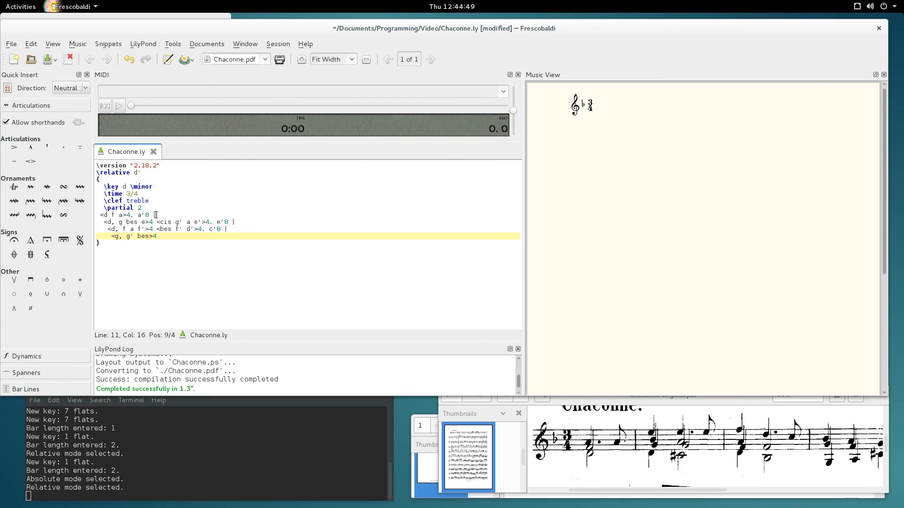
pyautogui.write("<a f' a>")
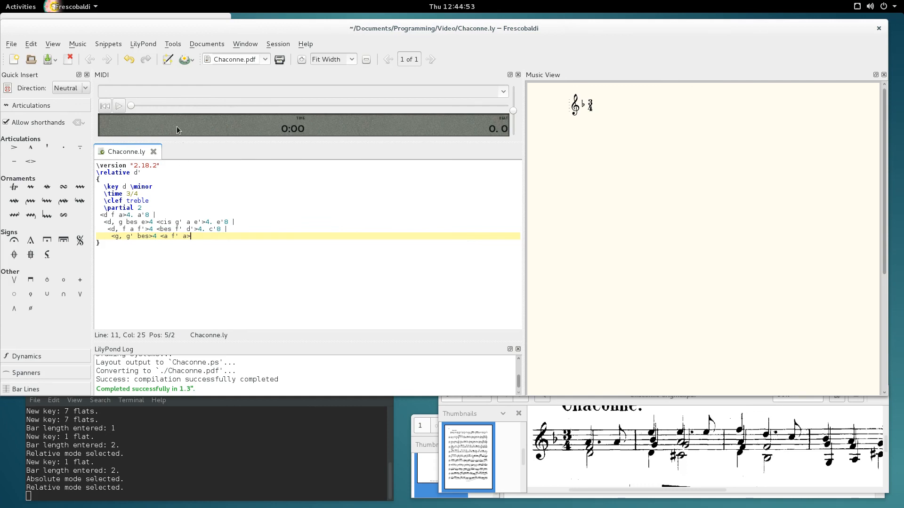
# Engrave the Chaconne chords into a score.
pyautogui.click(186, 59)
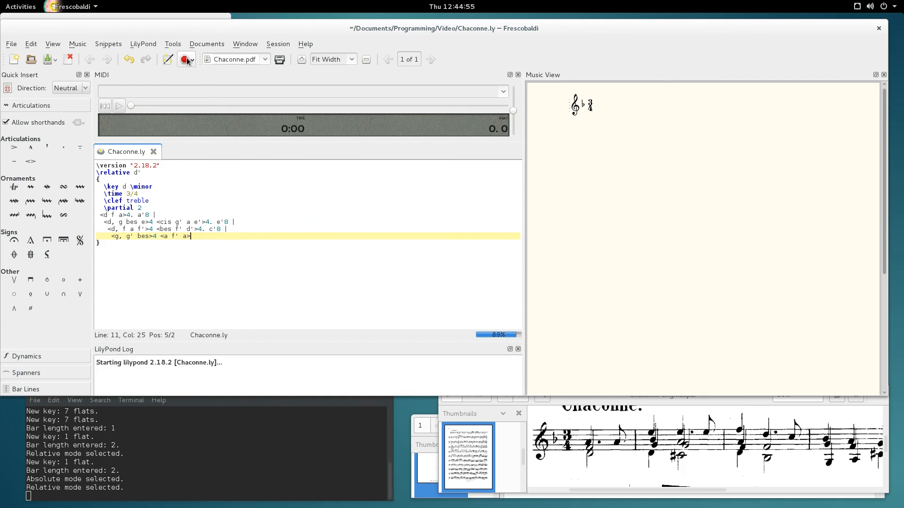
pyautogui.click(186, 59)
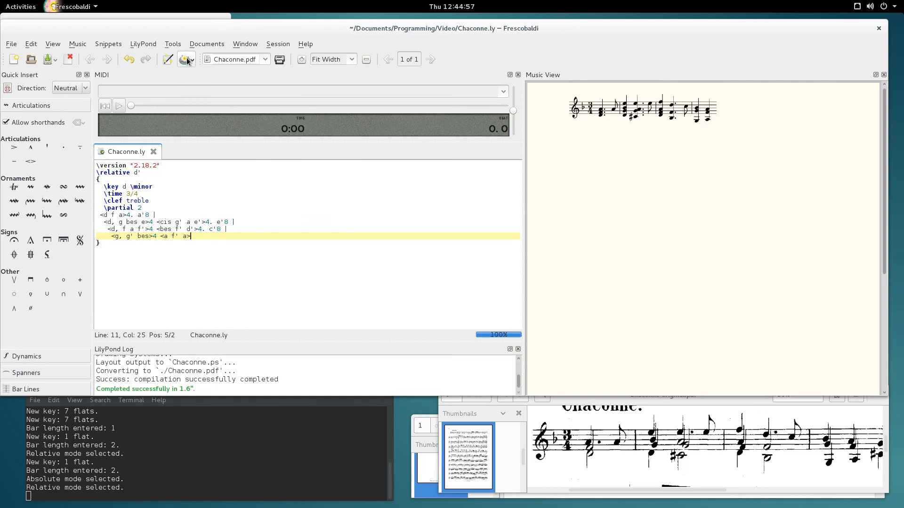